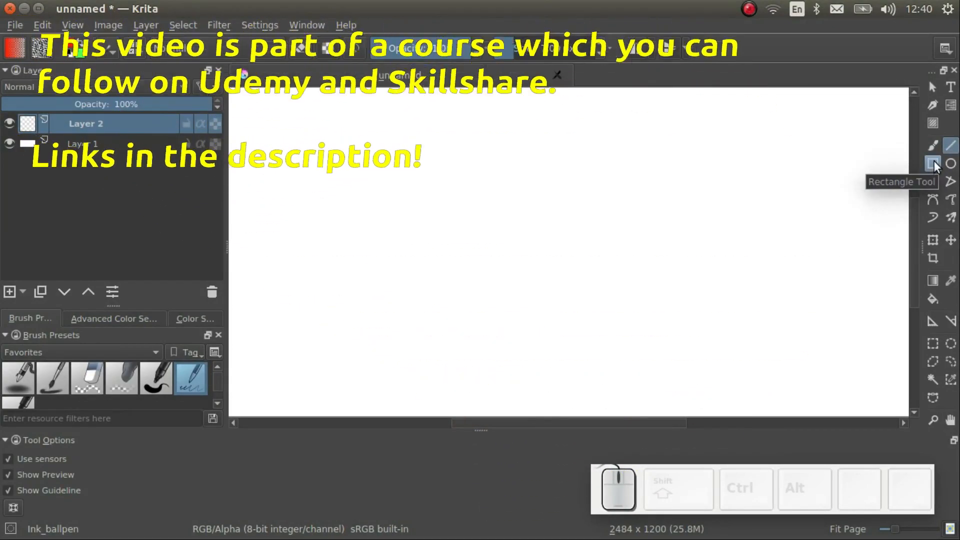
Step: Draw a red rectangle outline left of centre with the Rectangle Tool
click(931, 176)
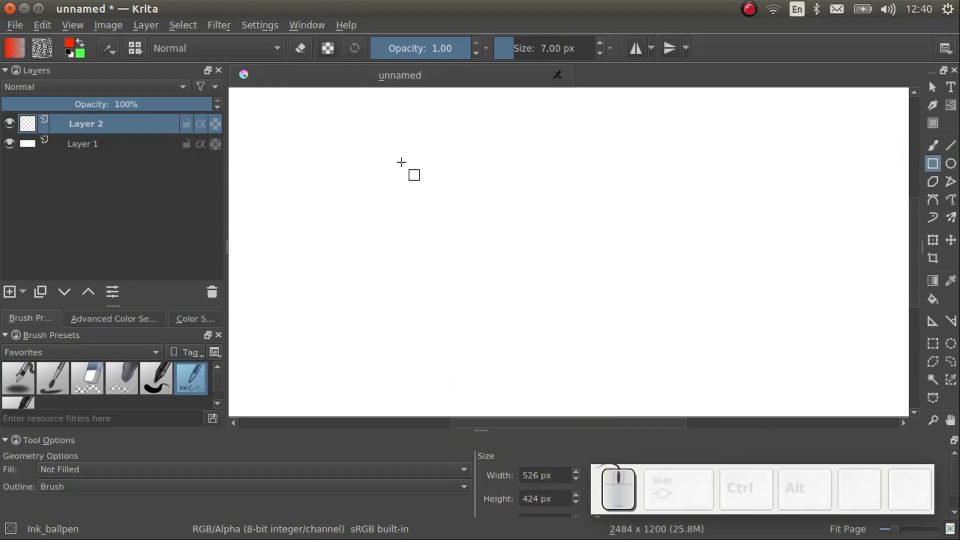
drag(395, 164, 475, 257)
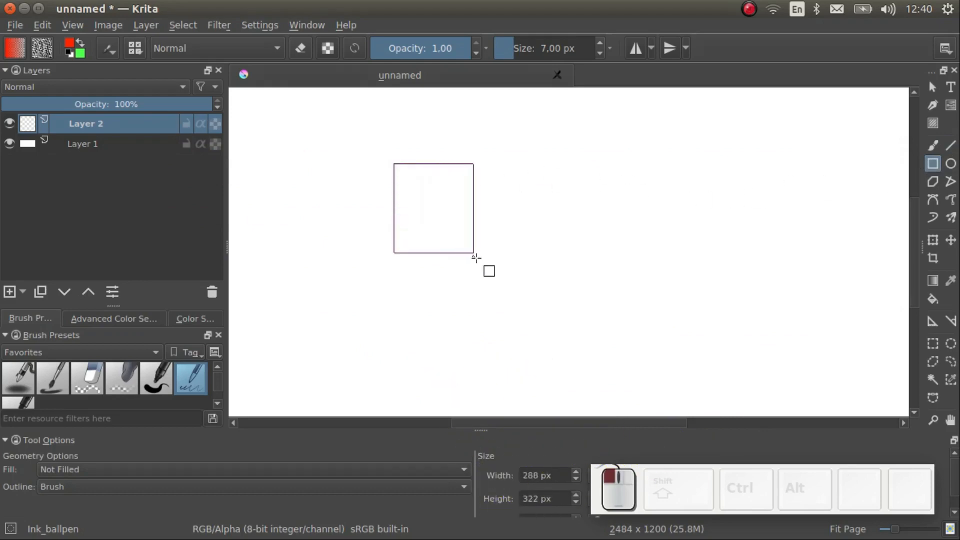
drag(476, 257, 528, 280)
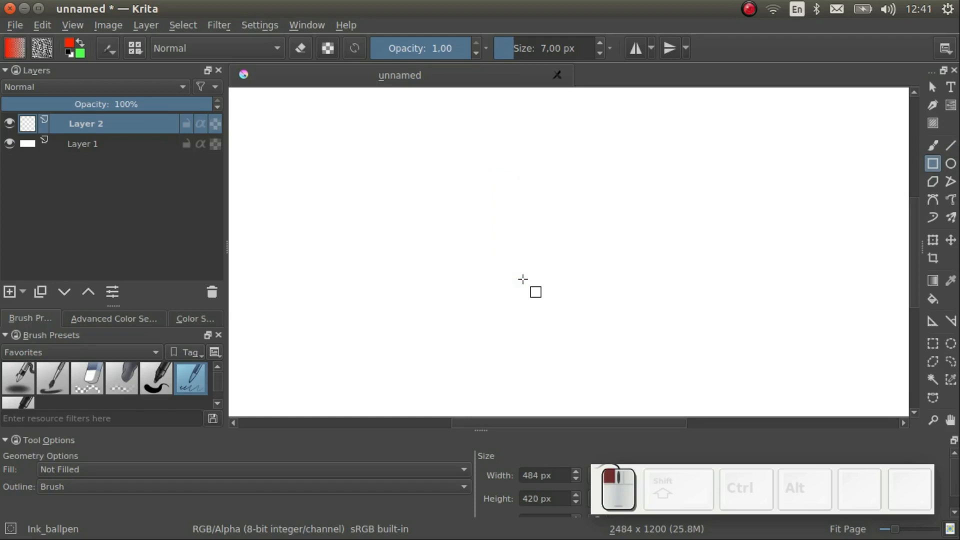
drag(396, 163, 527, 279)
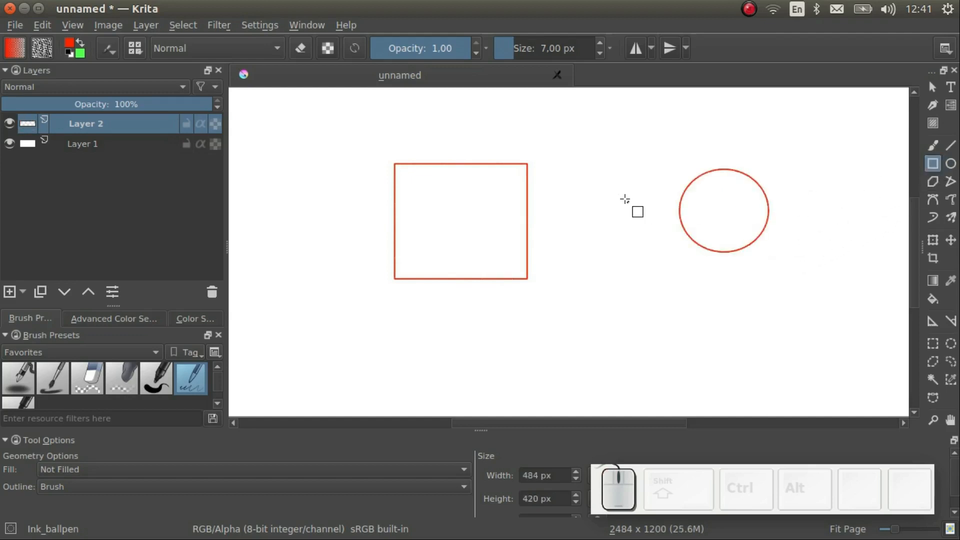
Step: Add a small square outline and a circle outline to the right of the rectangle
drag(566, 195, 615, 236)
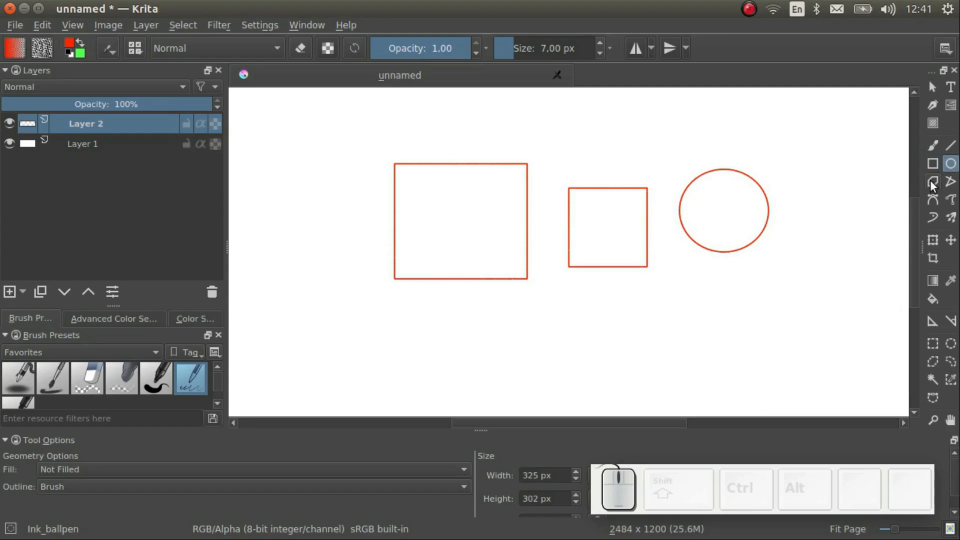
mouse_move(670, 281)
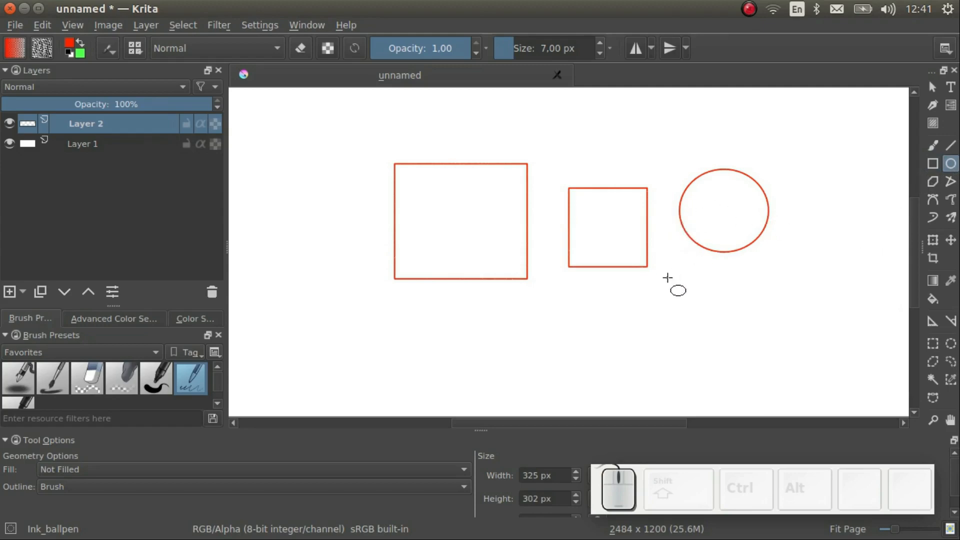
drag(664, 274, 732, 340)
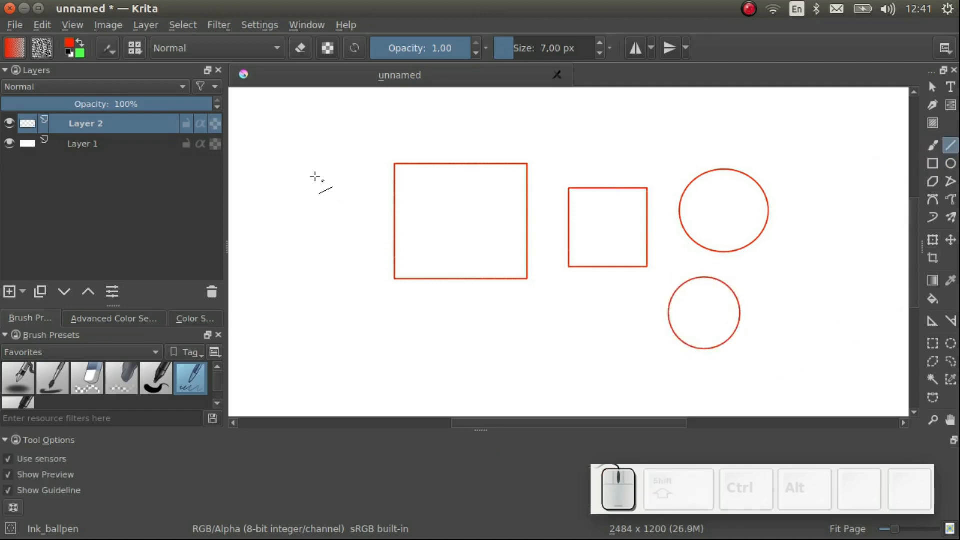
Step: Draw a vertical red line at the left and a large rectangle outline overlapping the shapes
drag(290, 165, 382, 138)
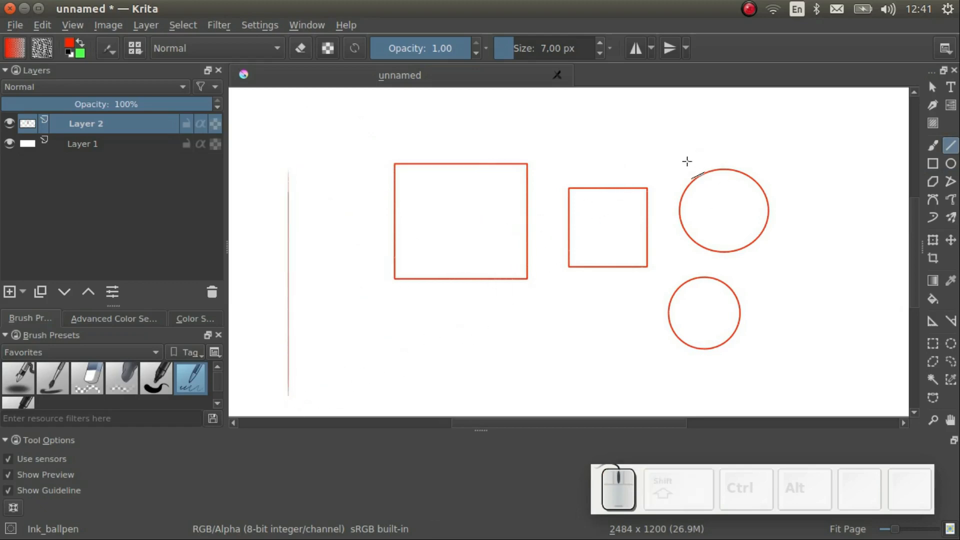
click(930, 162)
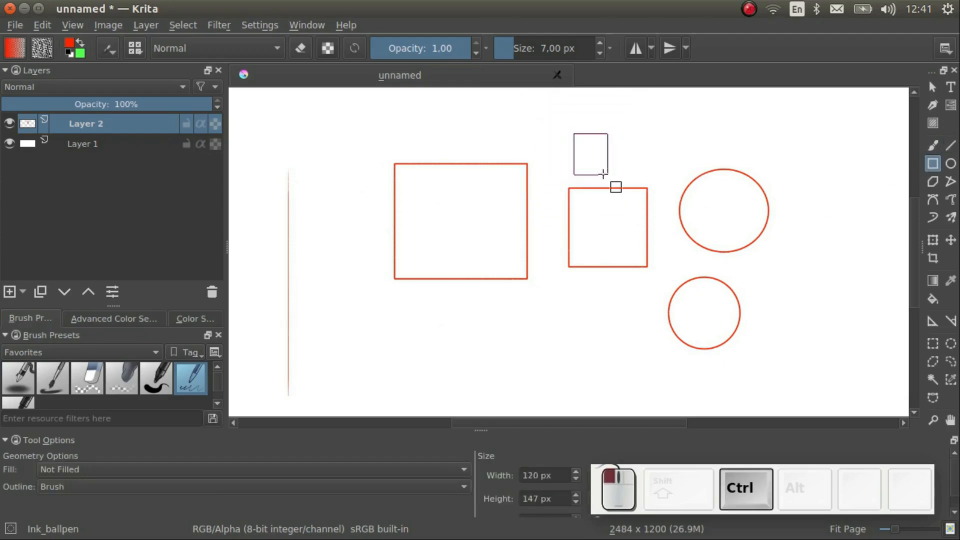
drag(591, 178, 495, 245)
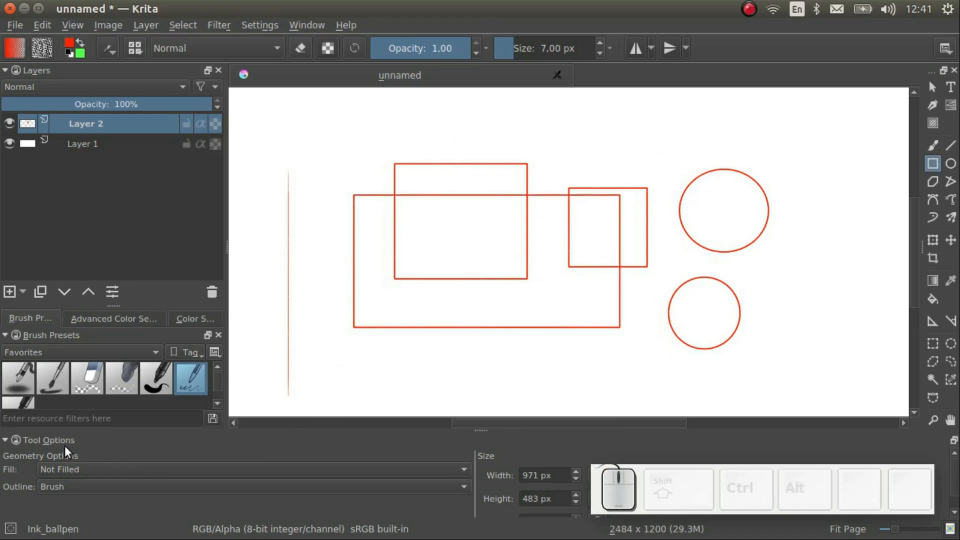
mouse_move(238, 509)
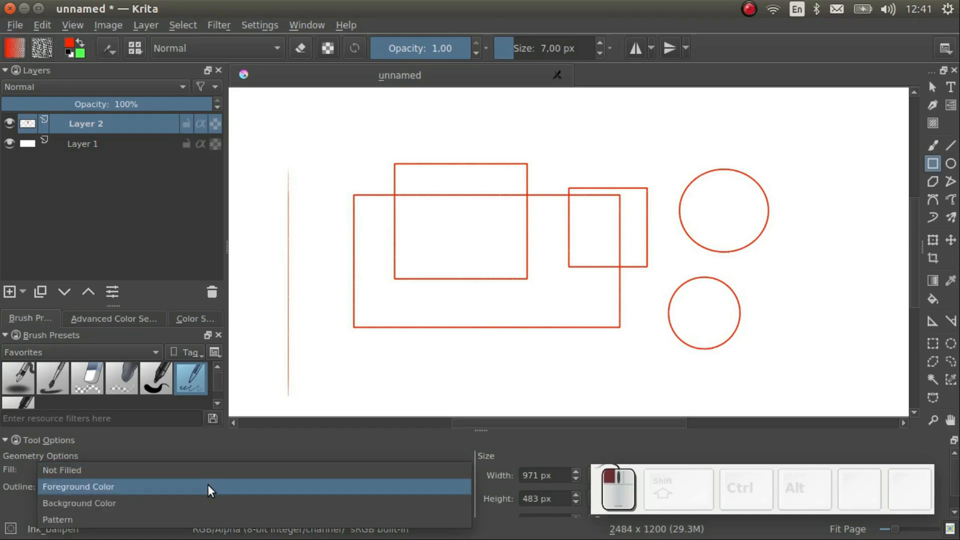
mouse_move(209, 517)
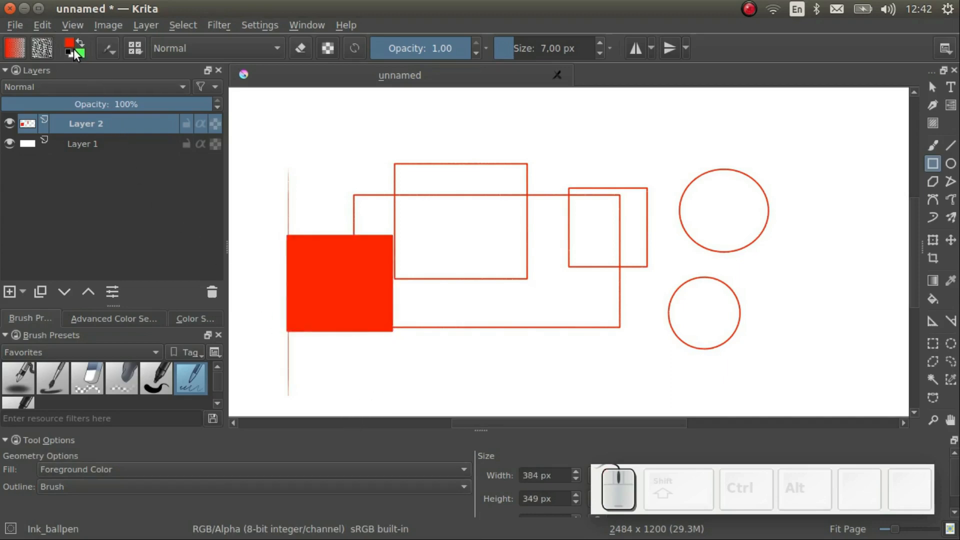
Step: Keep the red foreground fill, lock width to height, and draw a filled red square below centre
click(65, 47)
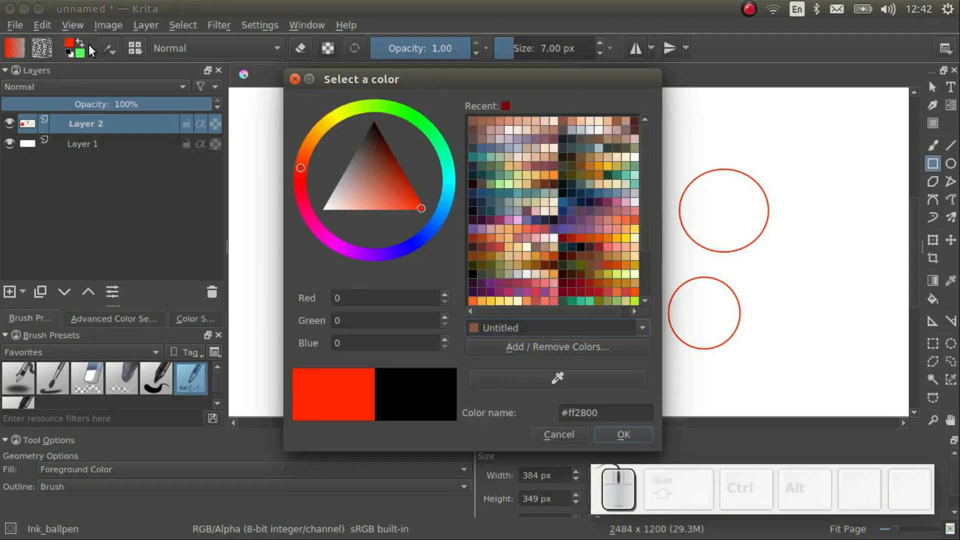
click(624, 435)
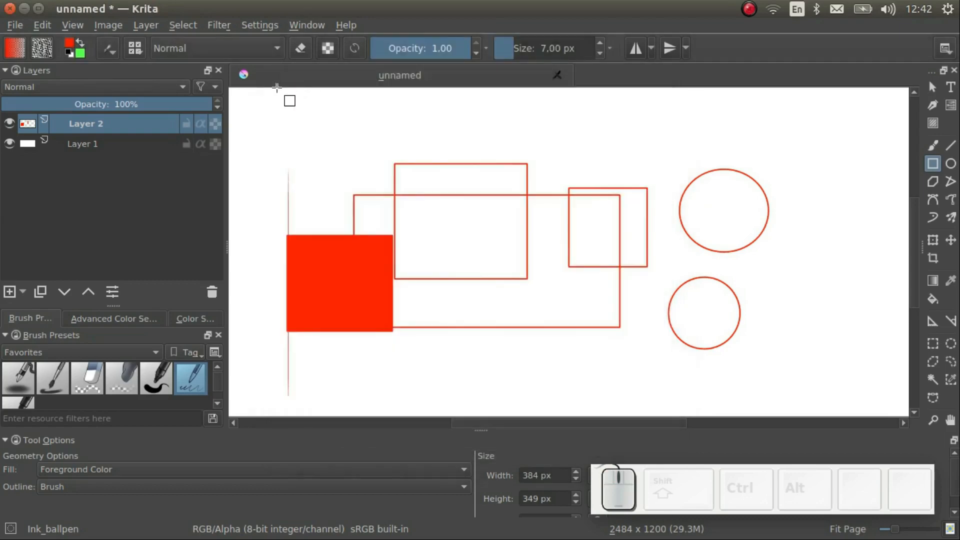
click(37, 47)
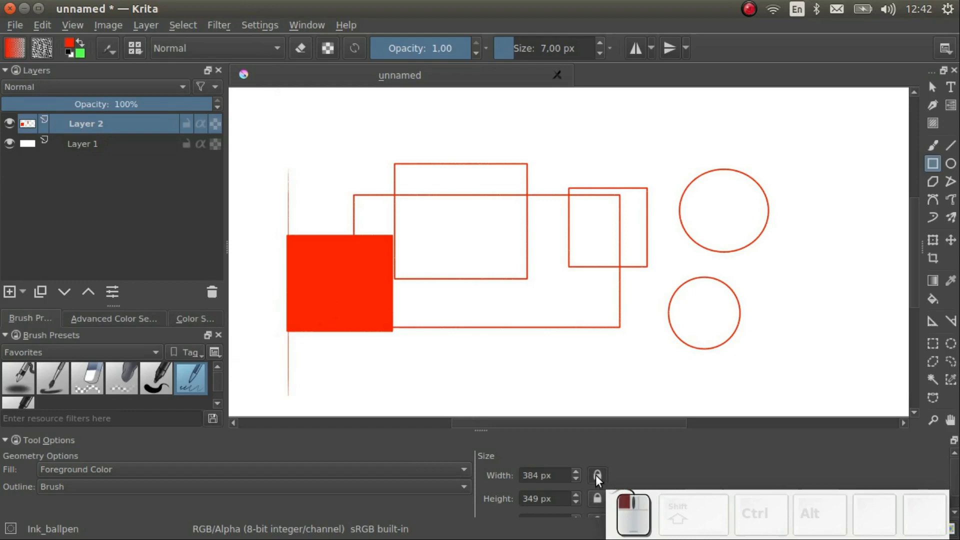
click(562, 475)
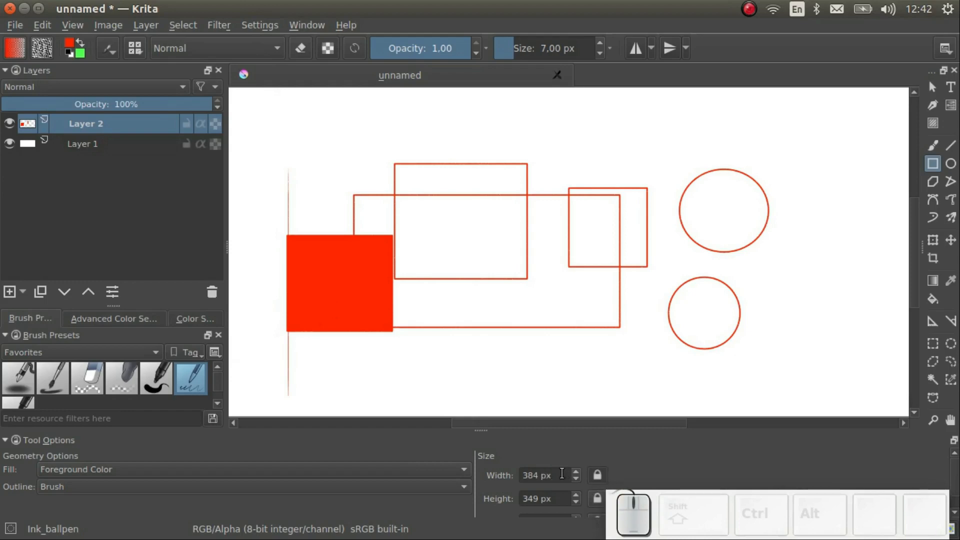
click(576, 472)
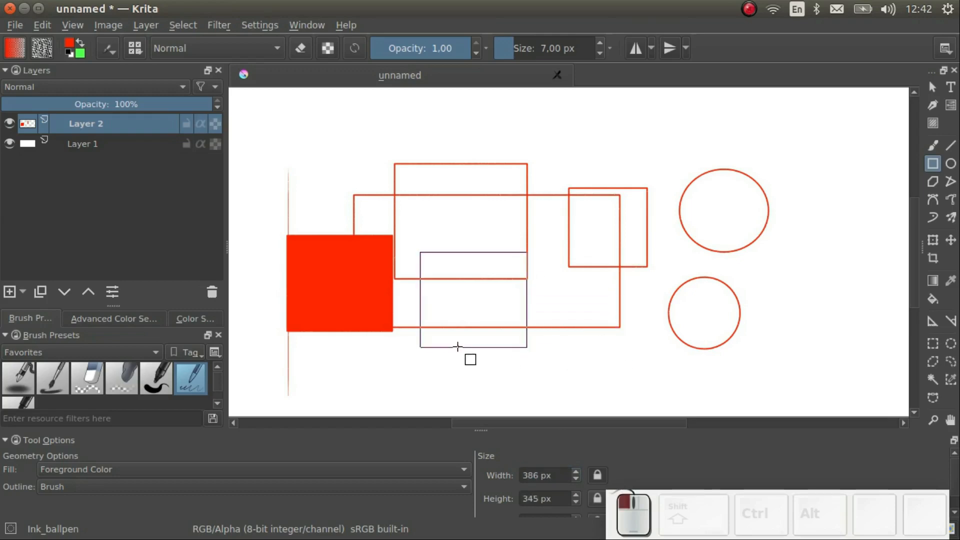
drag(421, 253, 525, 385)
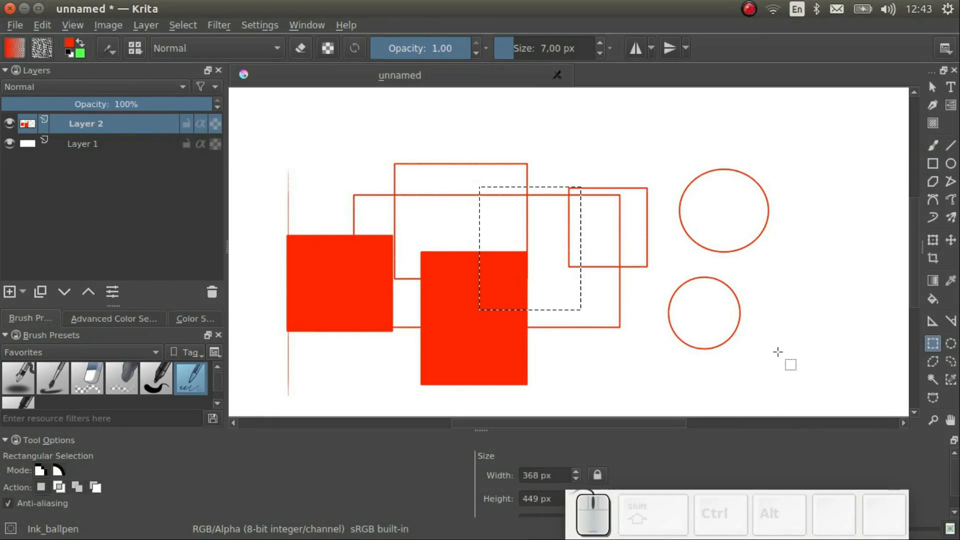
Step: Make a circular selection over the small square with the Elliptical Selection Tool
click(952, 352)
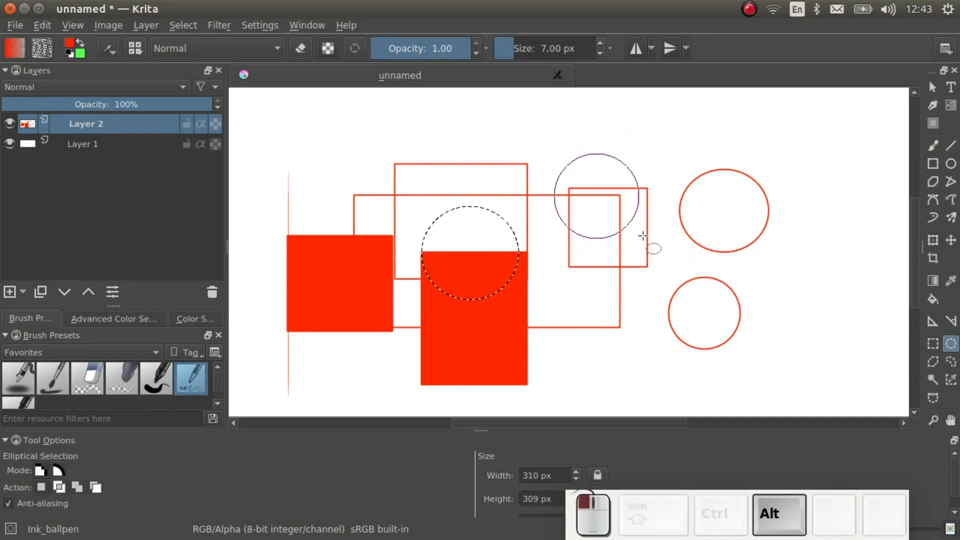
drag(644, 236, 726, 231)
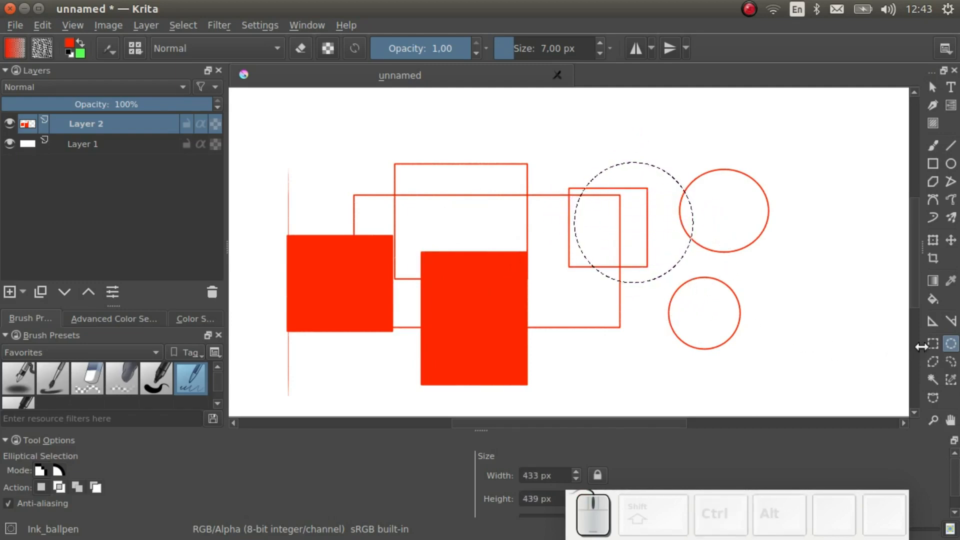
click(933, 362)
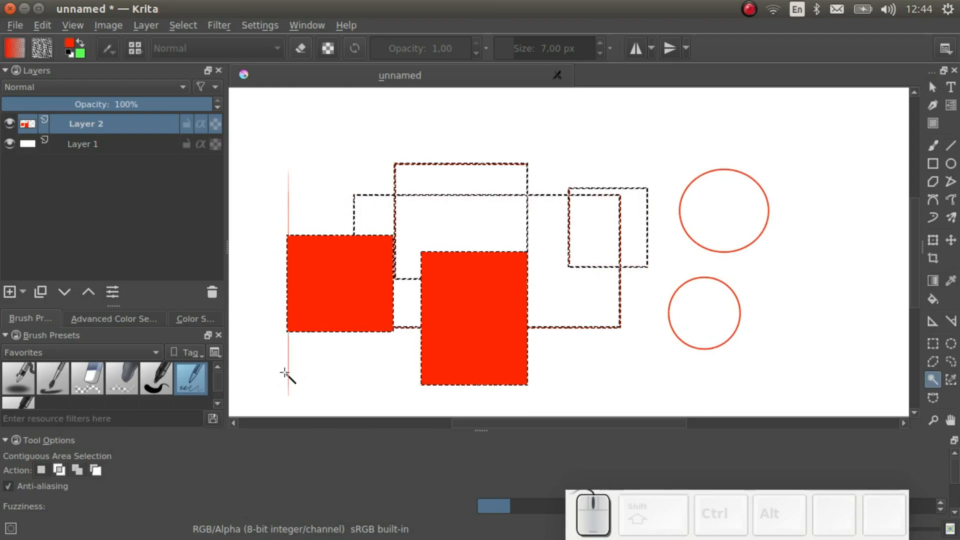
Step: Try a contiguous selection and add a rectangle near the left filled square
click(931, 344)
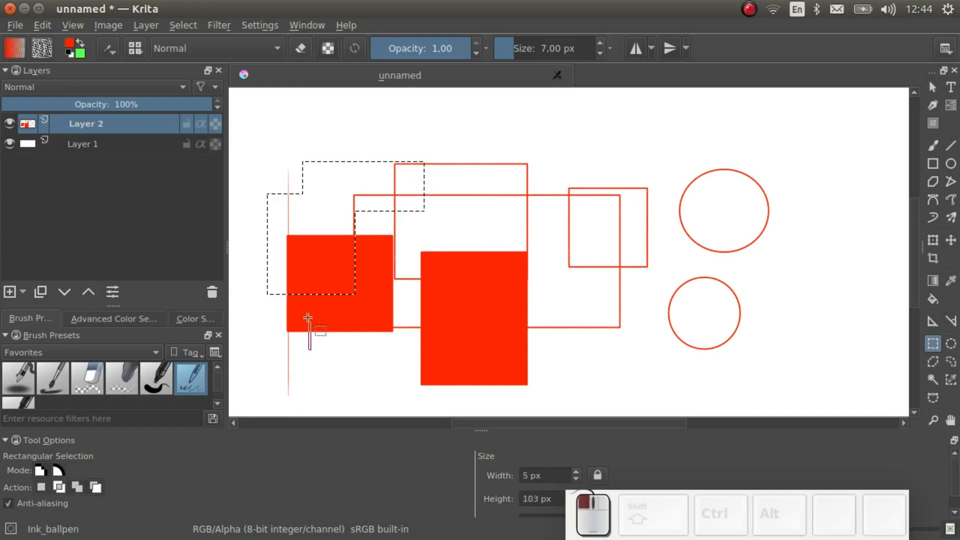
drag(309, 318, 419, 358)
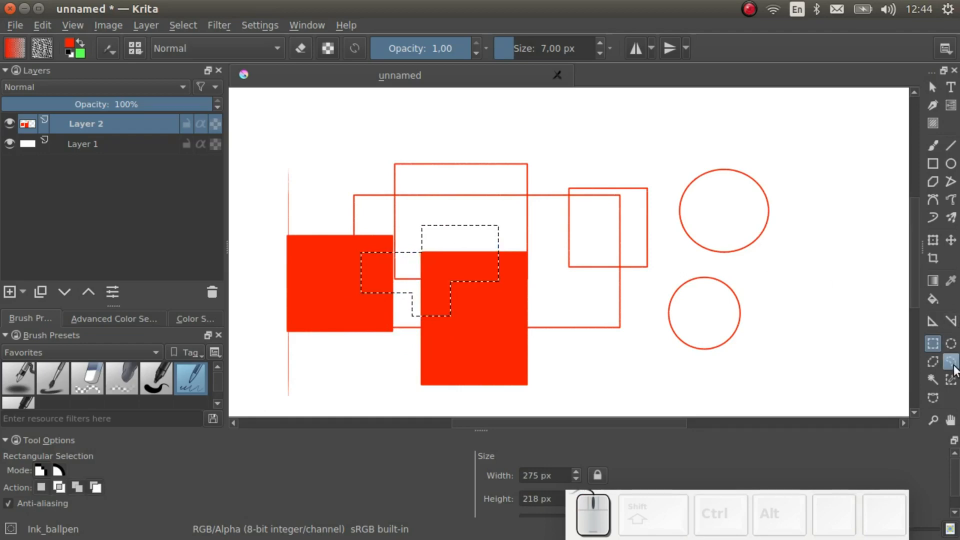
click(950, 366)
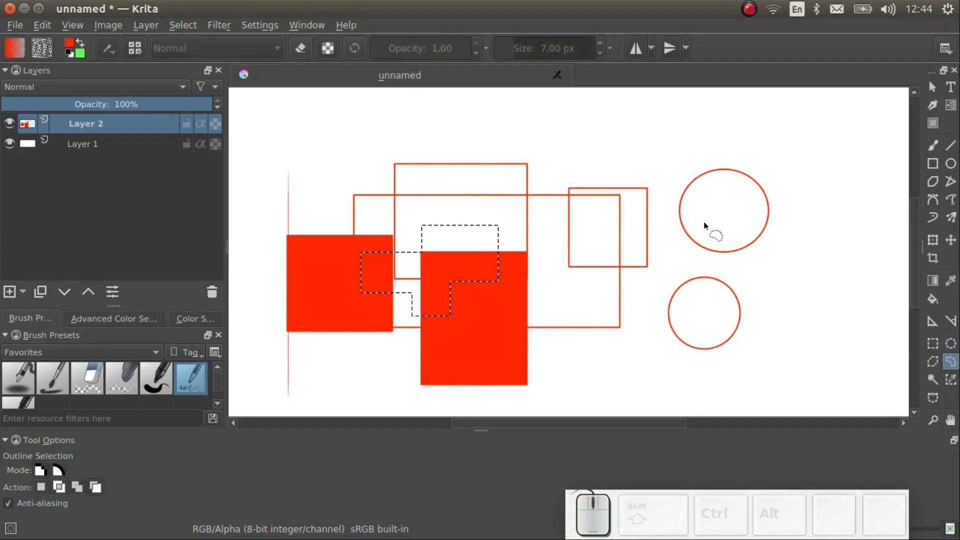
Step: Lasso around the upper circle, then select a rectangle across both filled squares
drag(716, 184, 729, 254)
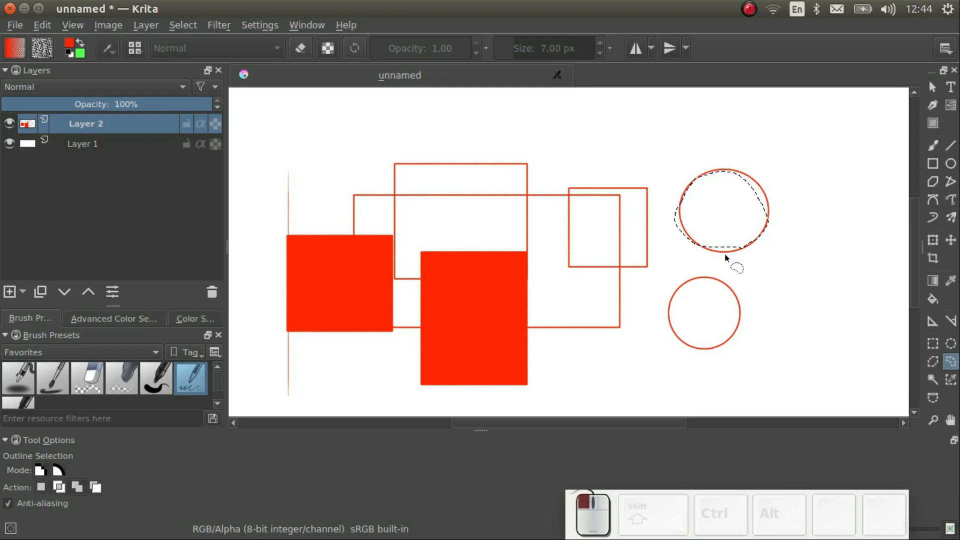
key(s)
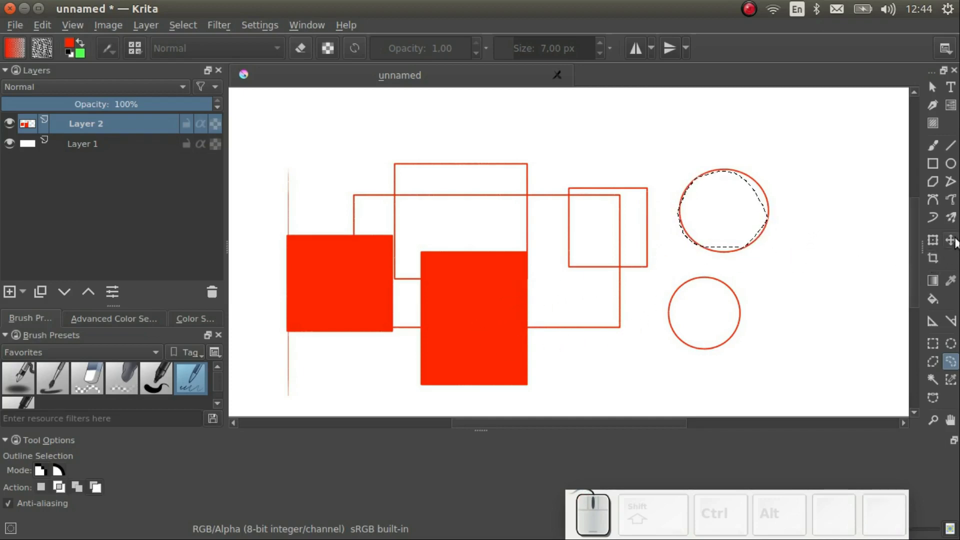
drag(307, 217, 472, 300)
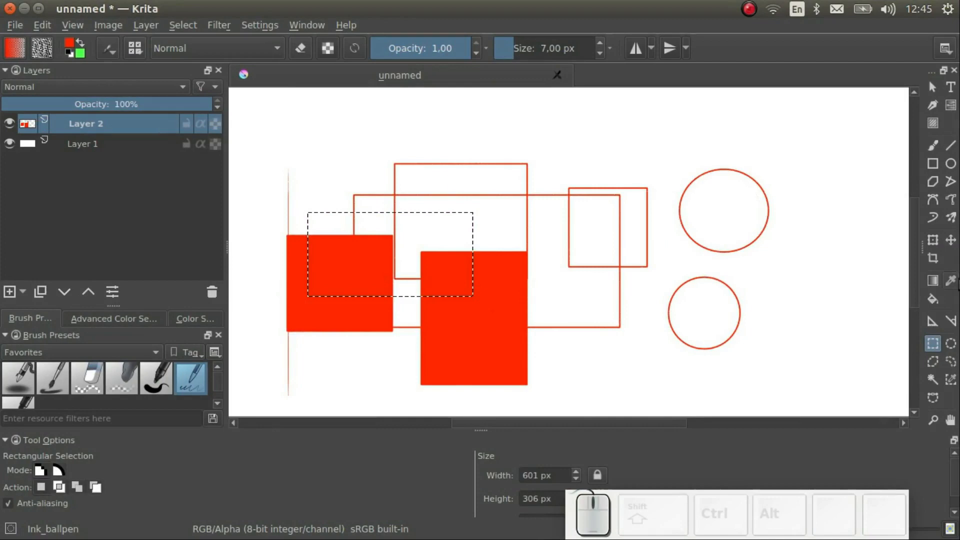
Step: Move the selected chunk of the filled squares up and right over the outlines
click(948, 238)
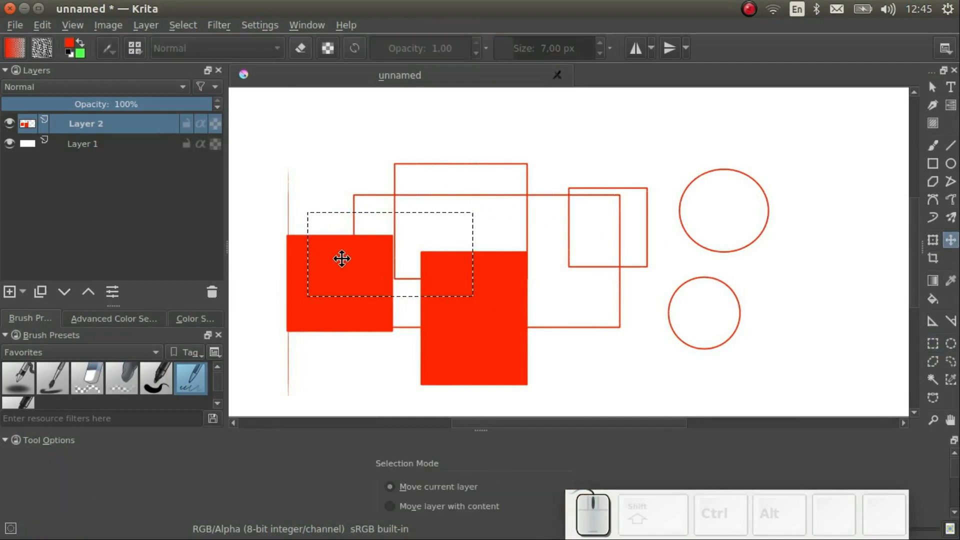
drag(342, 258, 387, 221)
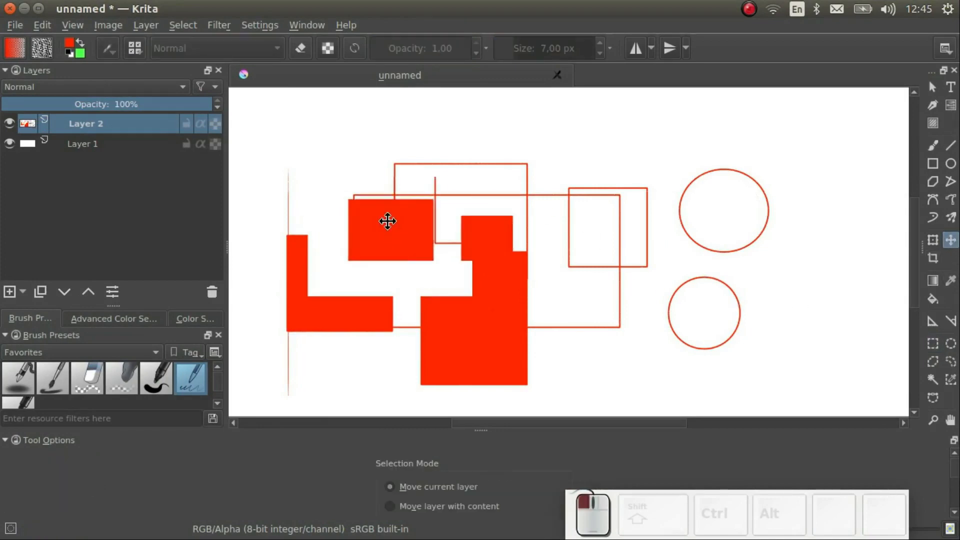
drag(389, 221, 366, 252)
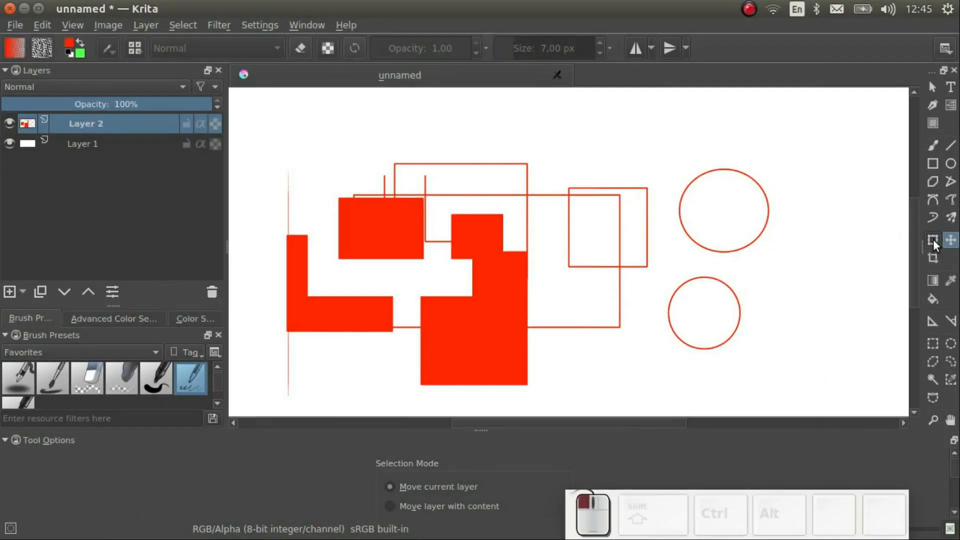
Step: Free-transform the moved chunk: skew it sideways, rotate slightly and enlarge from a corner
click(933, 238)
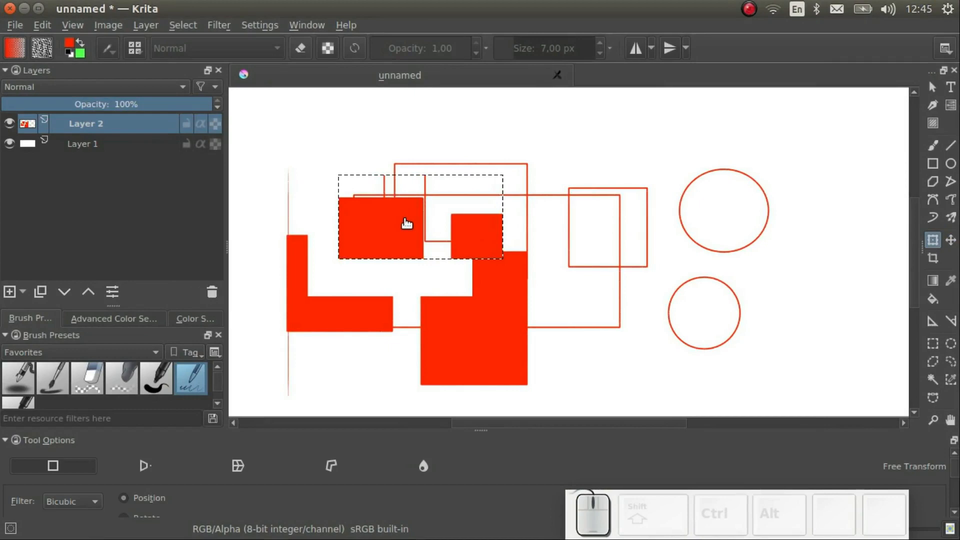
click(406, 224)
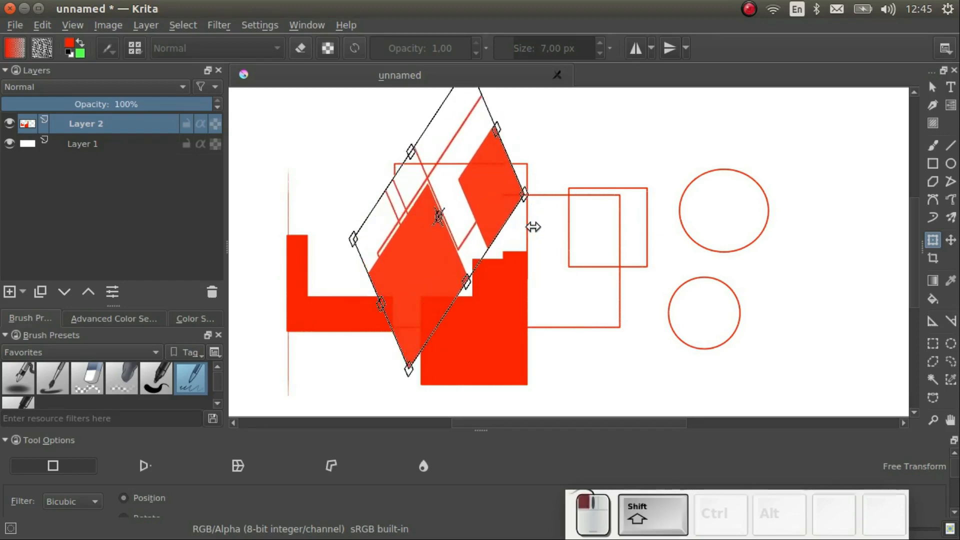
drag(533, 227, 525, 242)
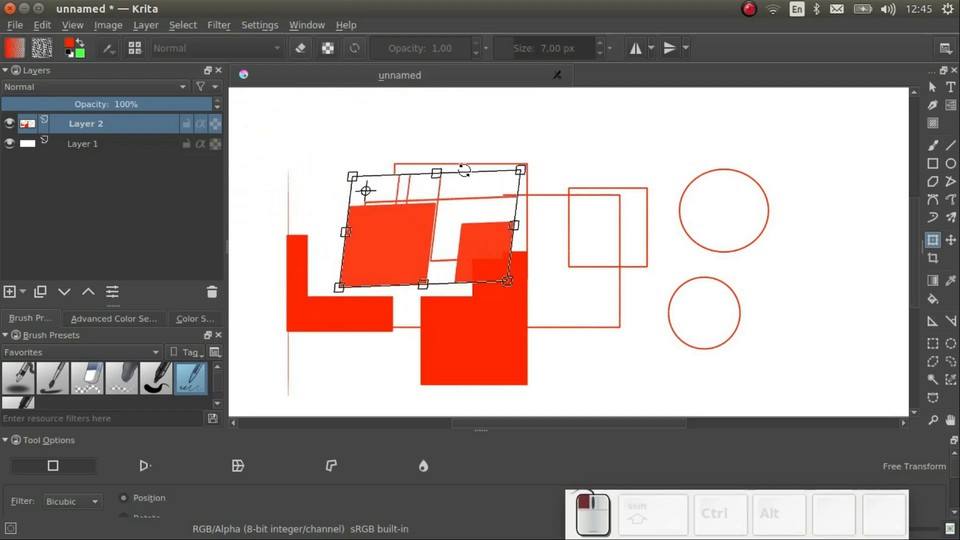
drag(520, 168, 548, 147)
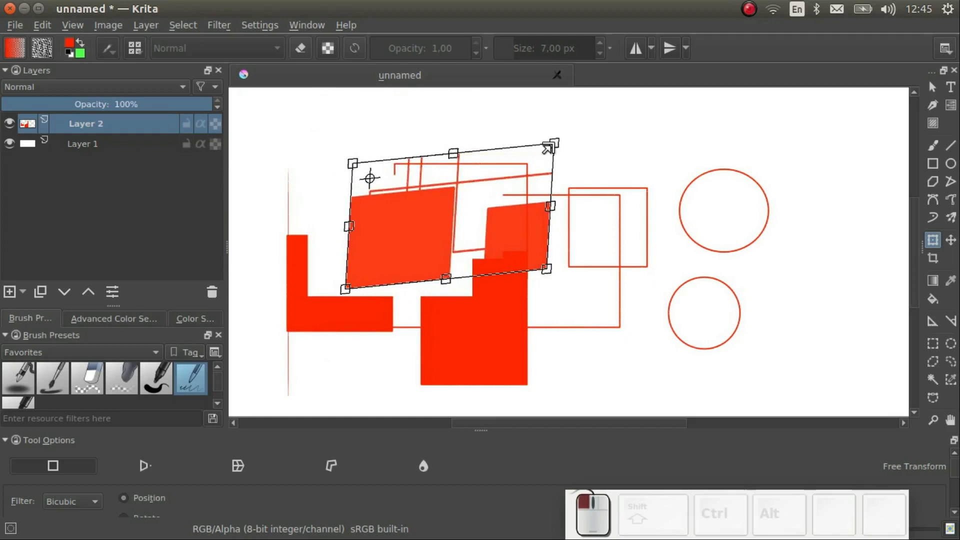
drag(549, 147, 524, 174)
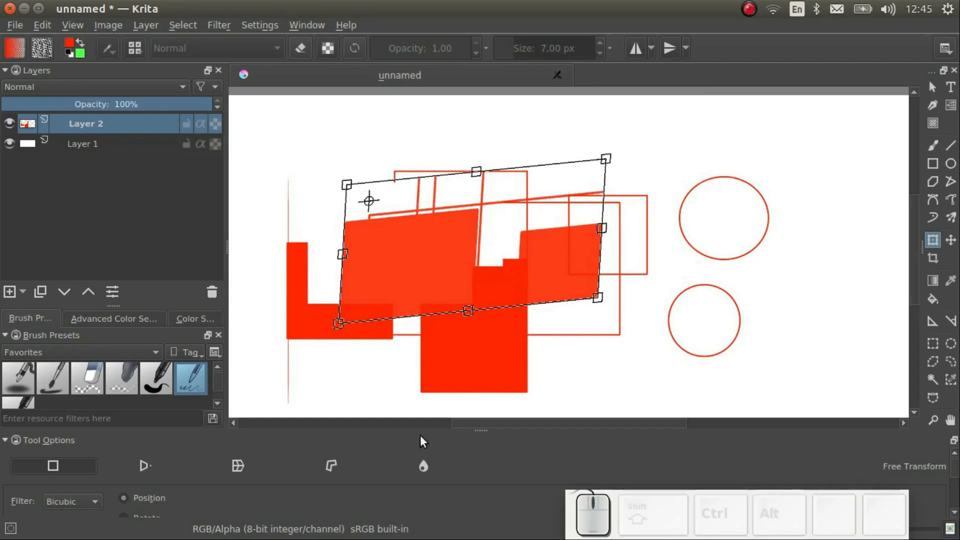
mouse_move(424, 506)
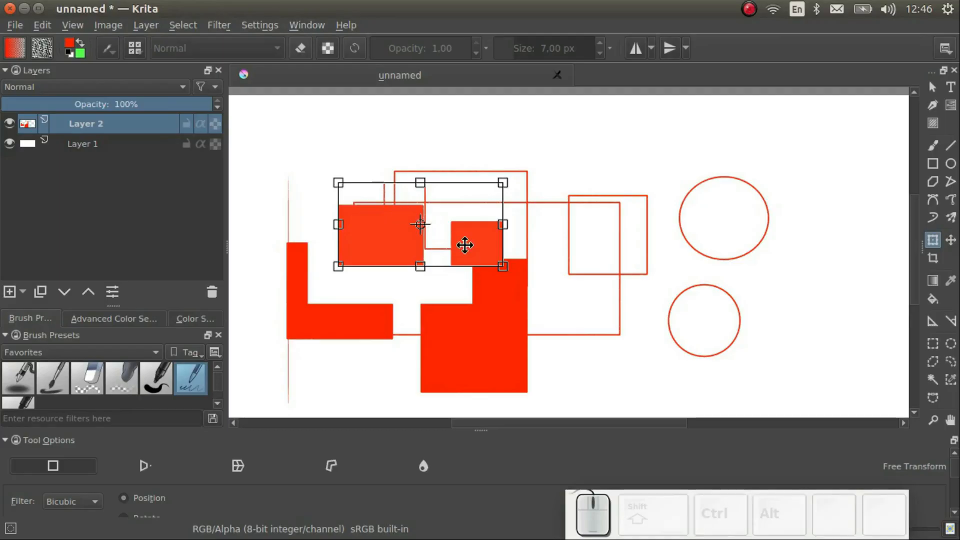
Step: Zoom in on the chunk and rotate the canvas view, then turn it back nearly upright
key(ctrl)
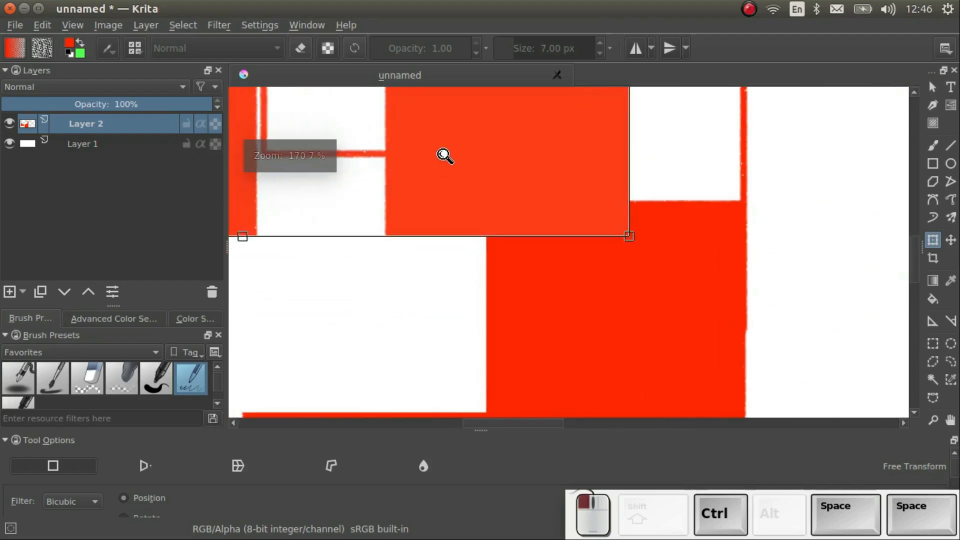
scroll(down, 3)
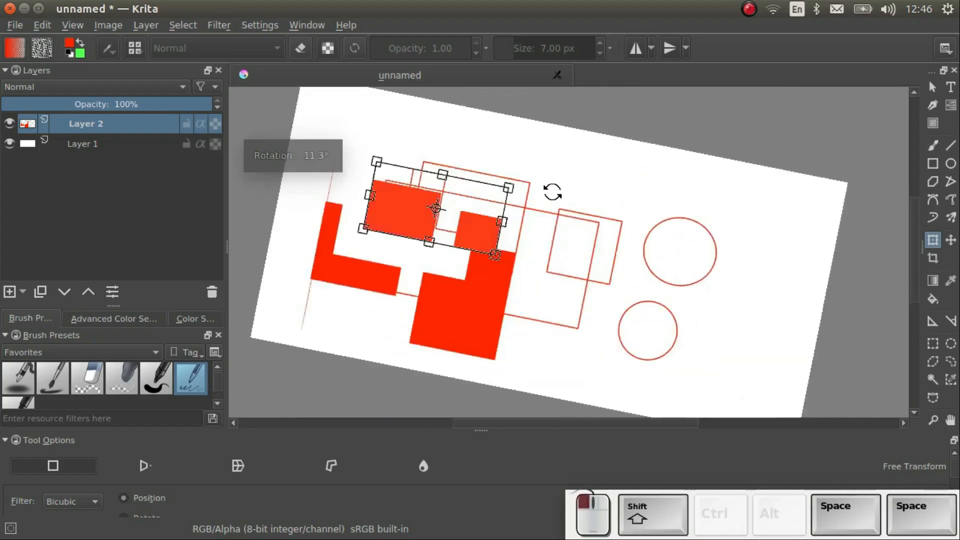
drag(551, 190, 572, 285)
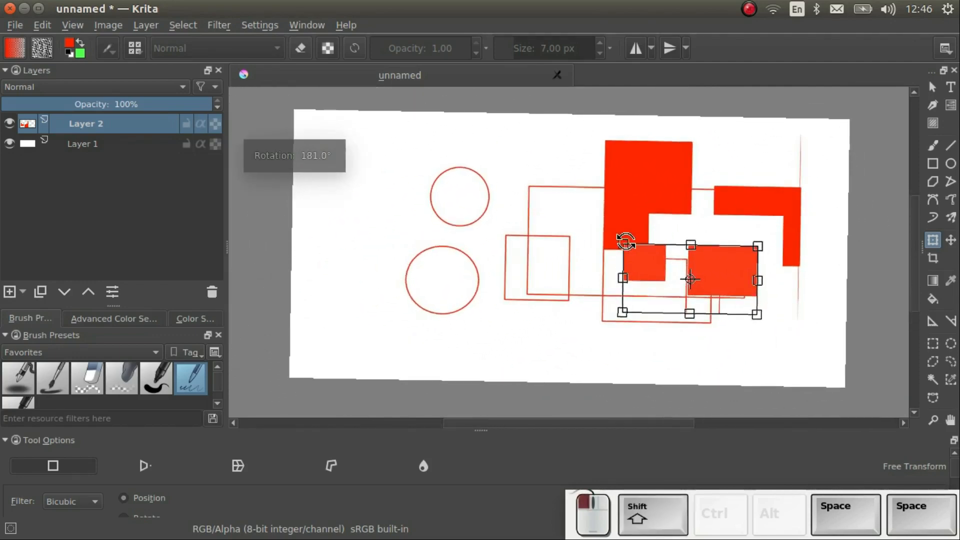
drag(626, 241, 504, 279)
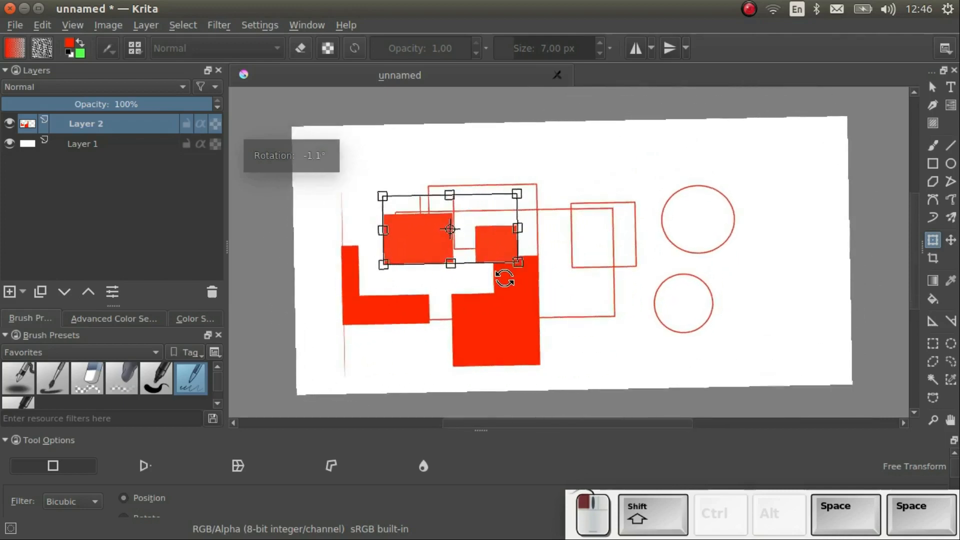